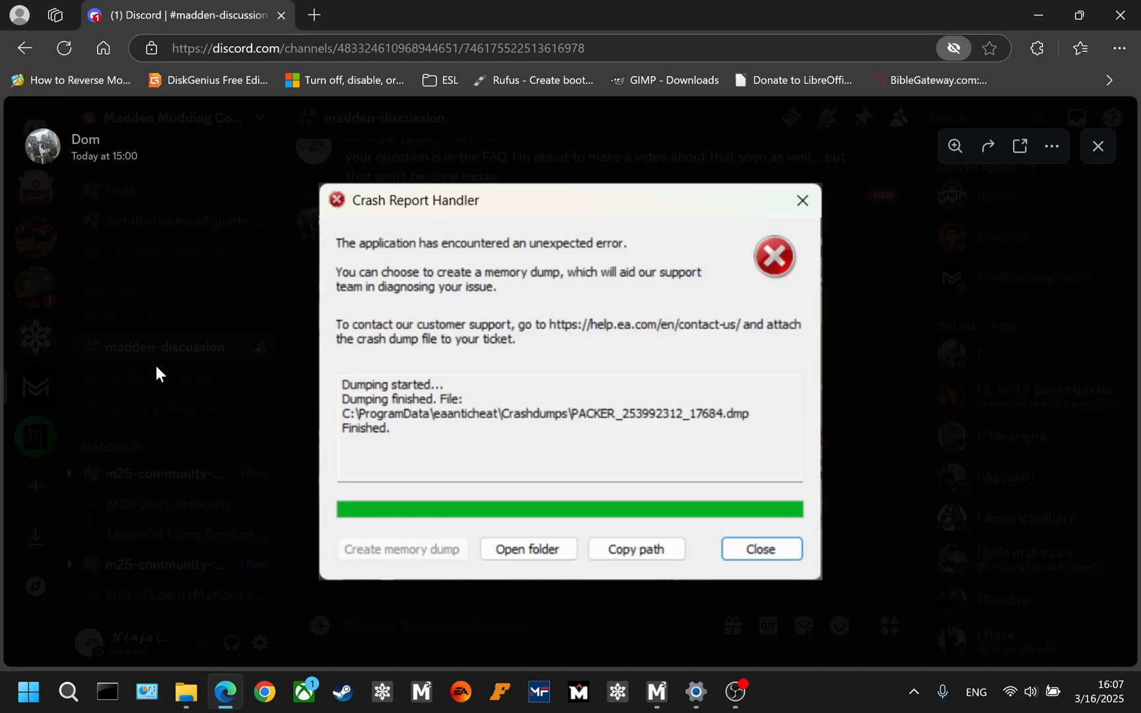
mouse_move(281, 329)
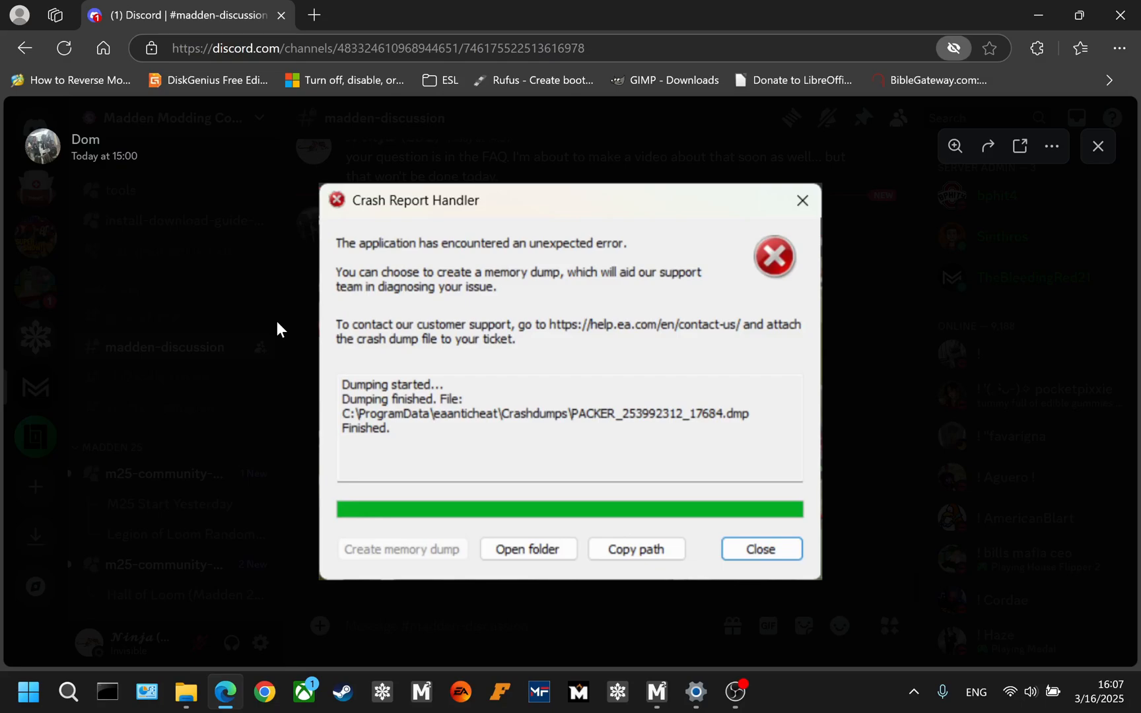
mouse_move(78, 151)
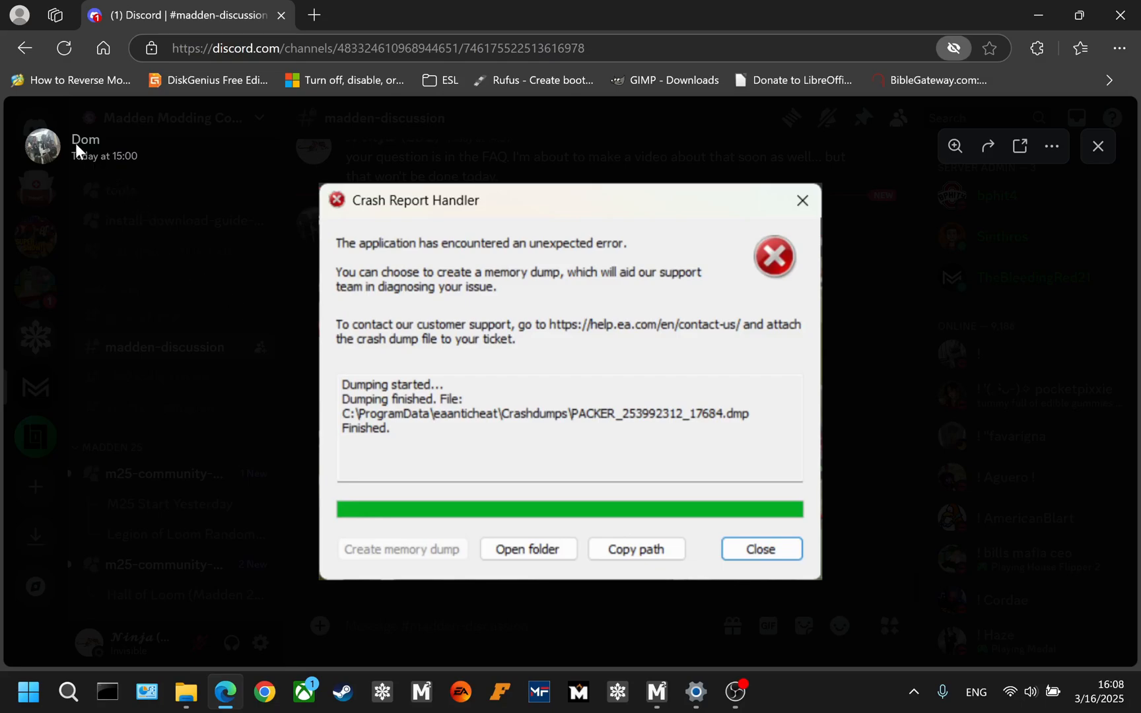
mouse_move(274, 383)
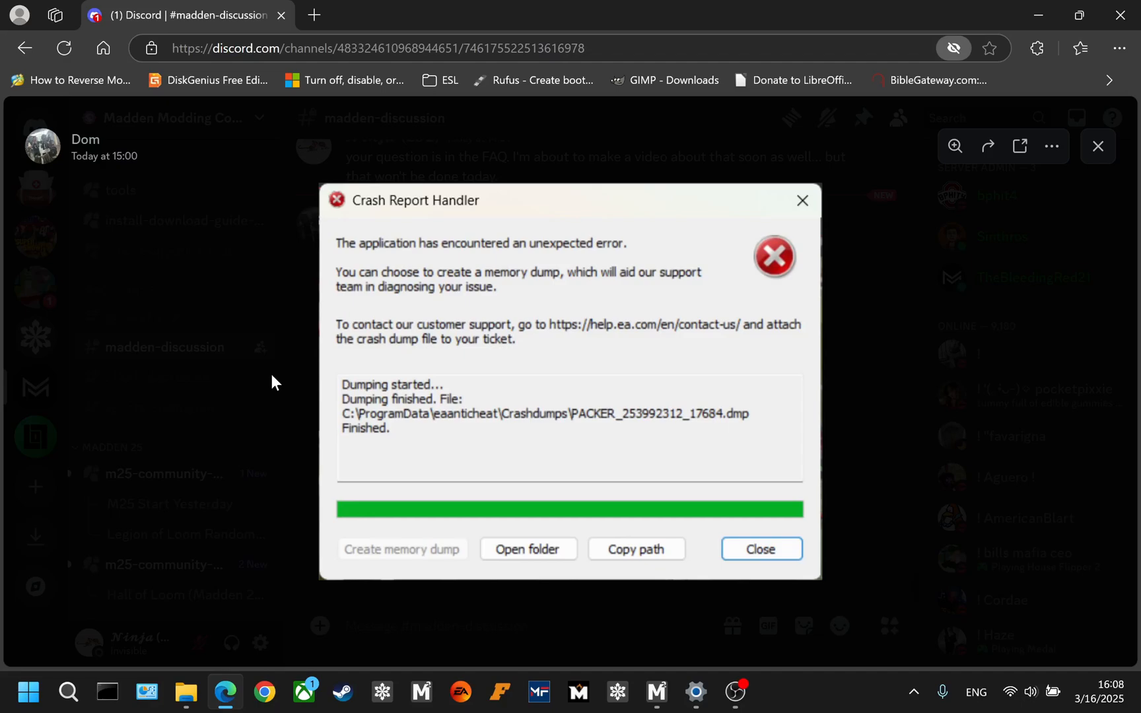
mouse_move(185, 691)
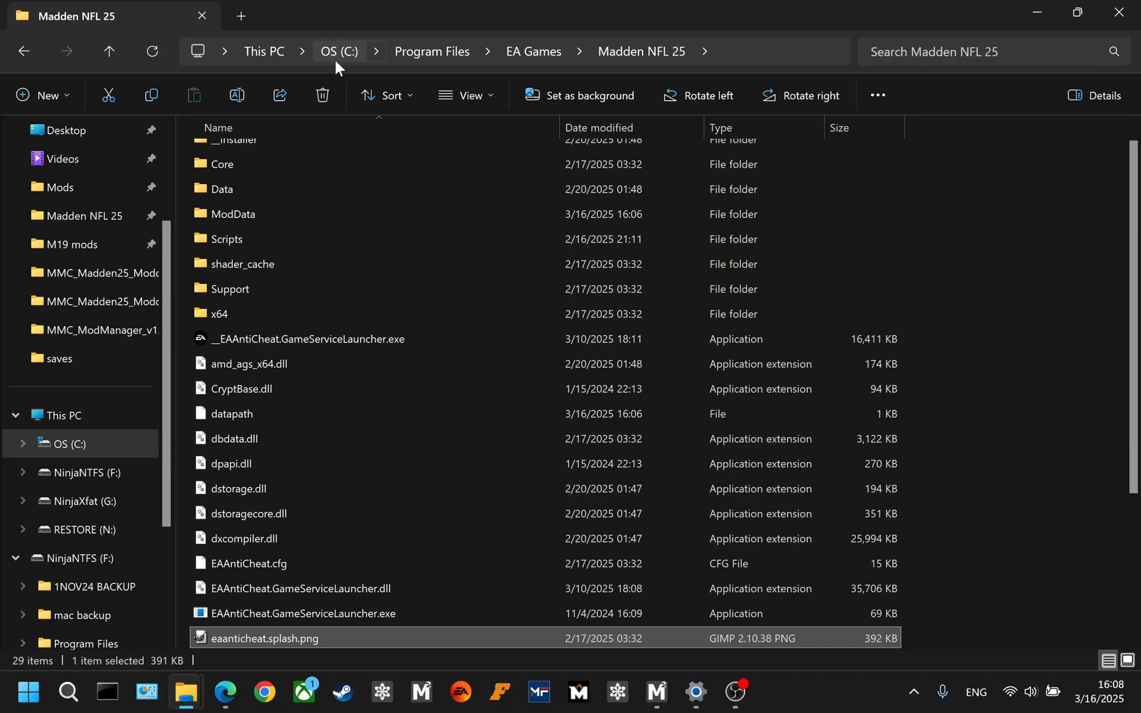
mouse_move(544, 64)
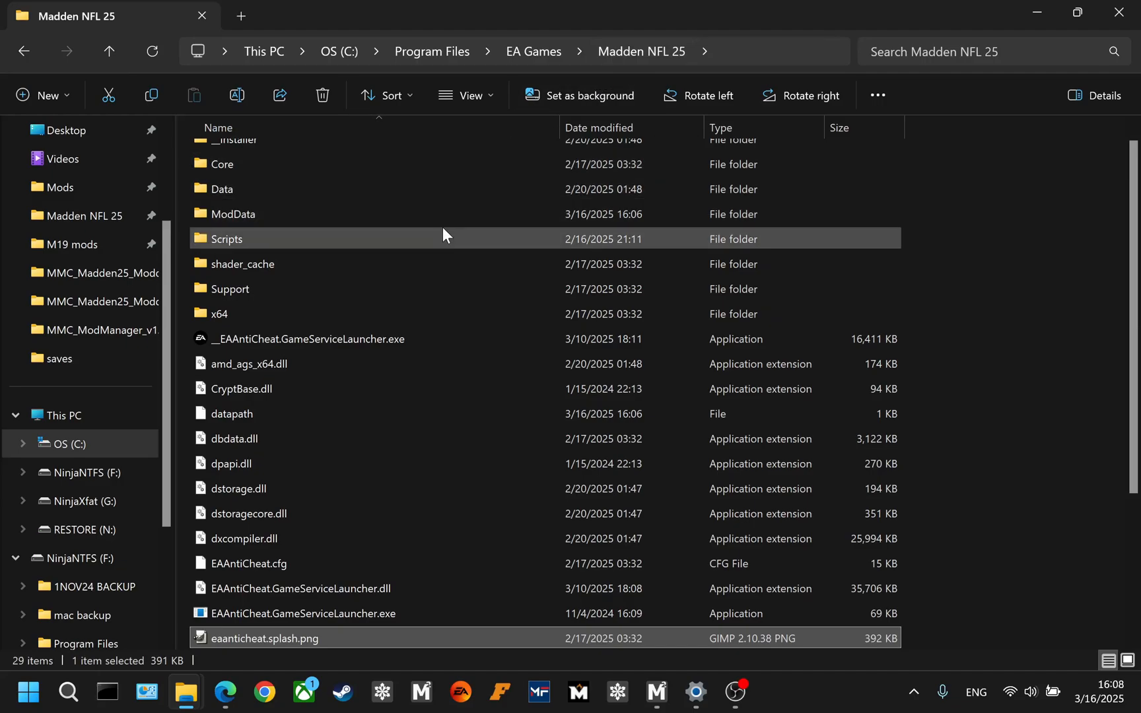
mouse_move(384, 388)
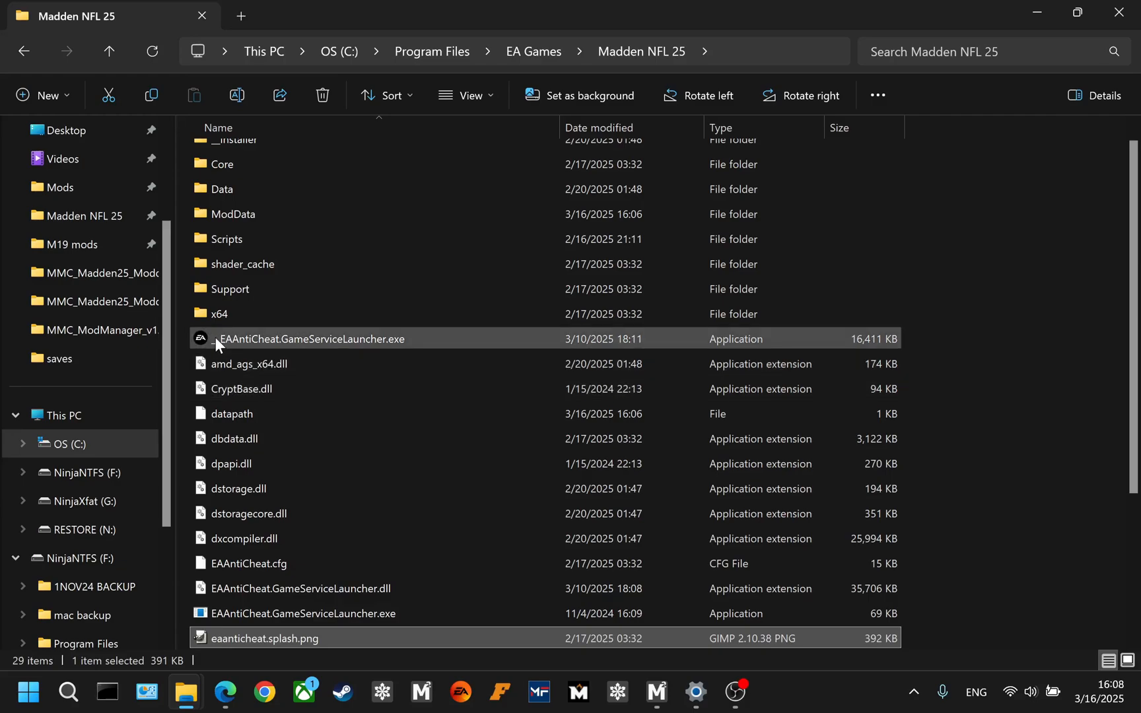
mouse_move(226, 350)
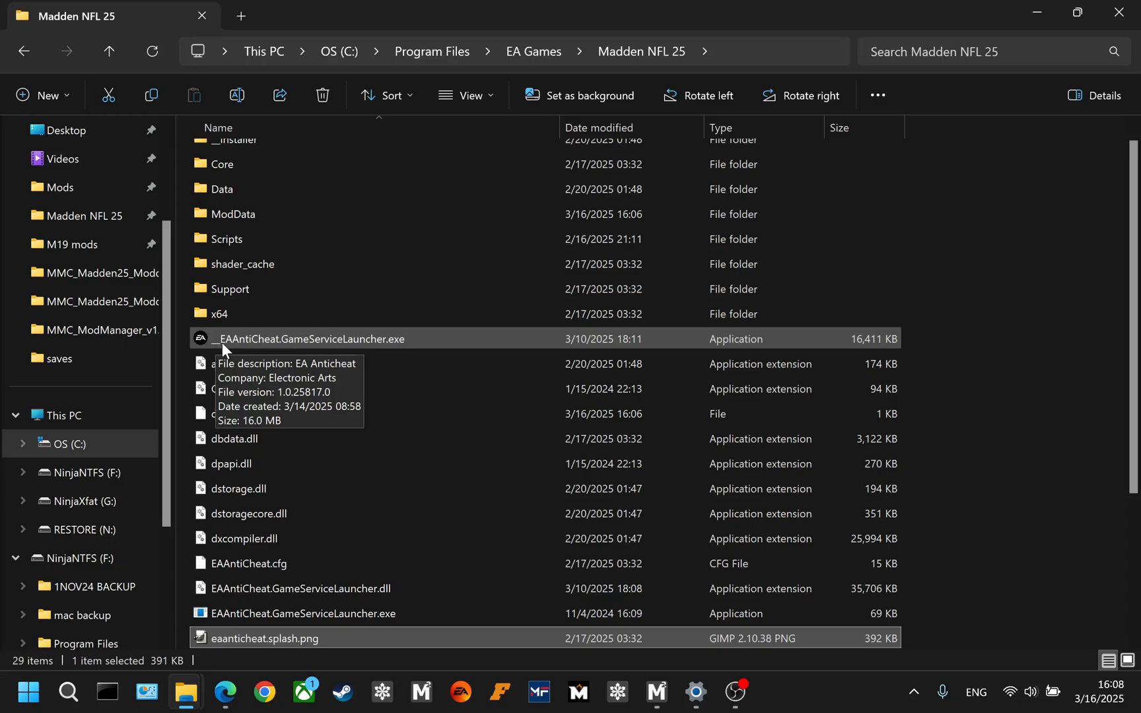
mouse_move(898, 340)
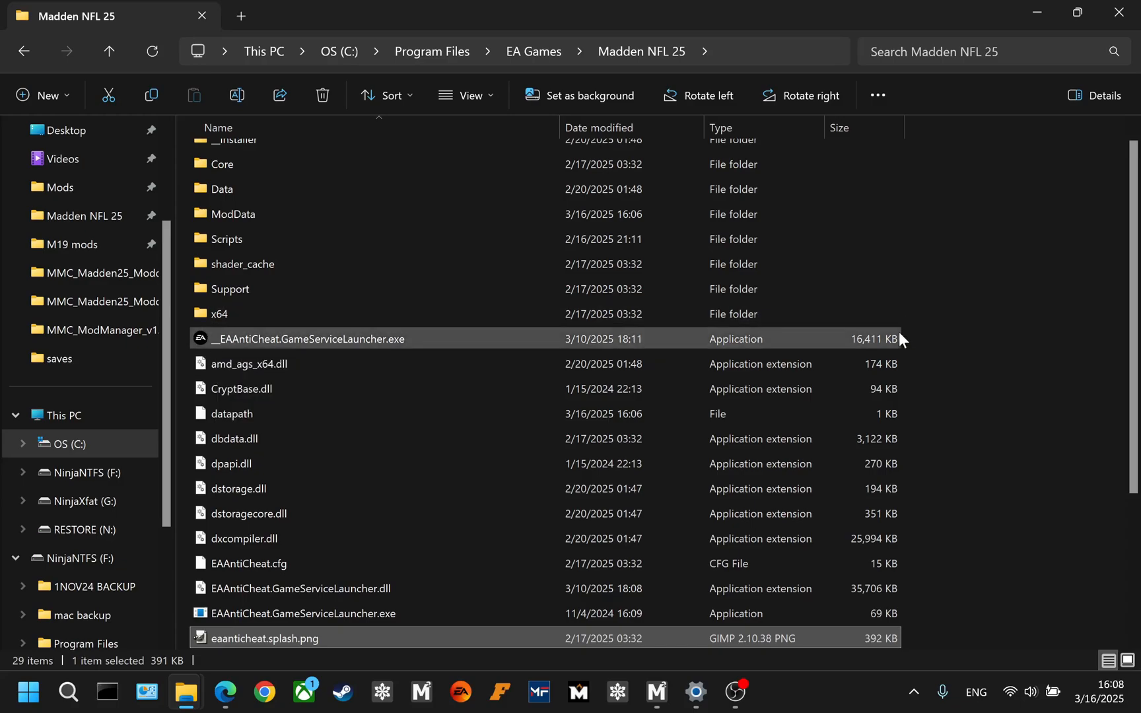
mouse_move(873, 355)
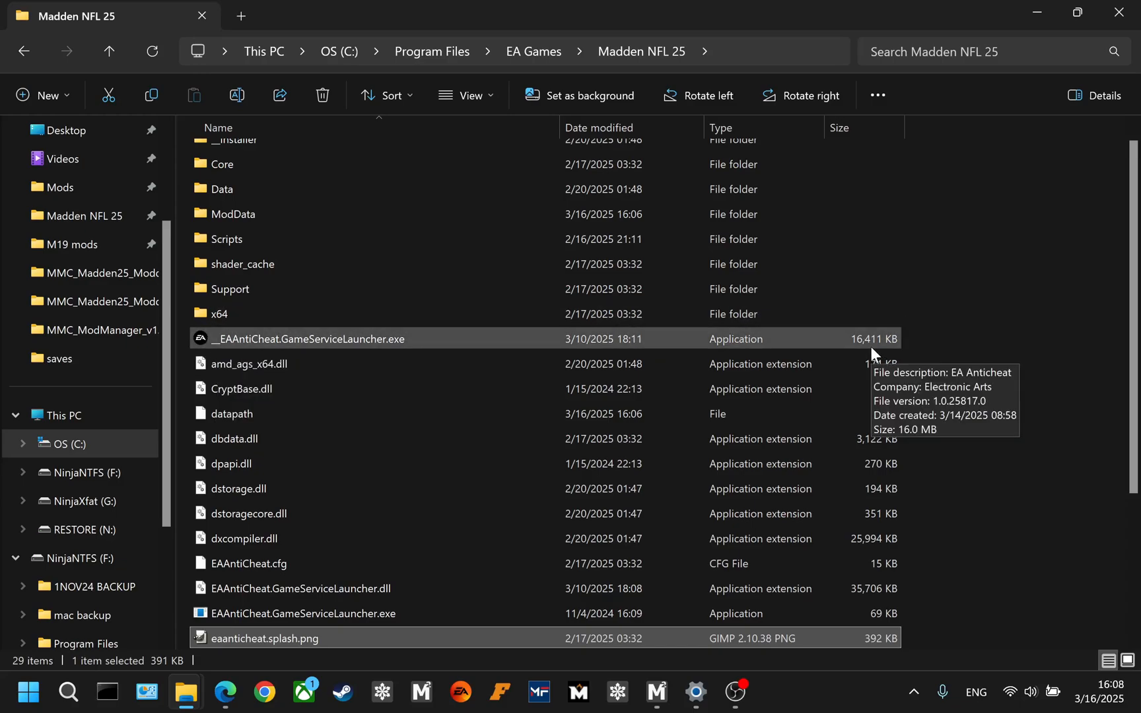
mouse_move(222, 356)
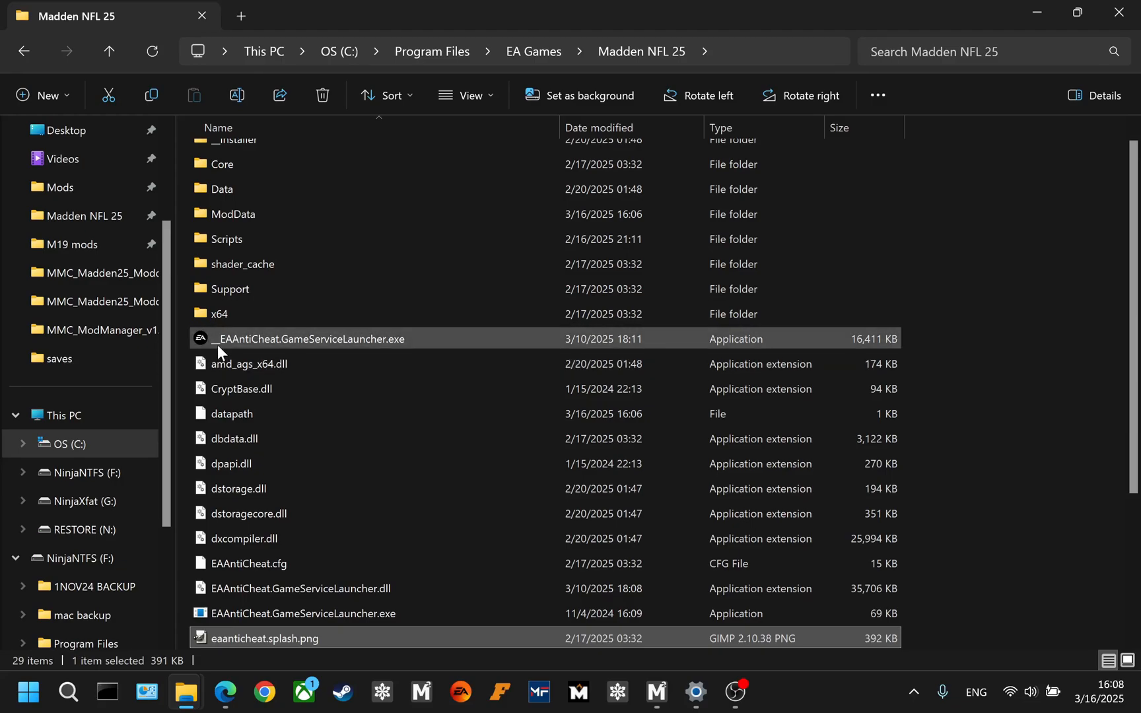
mouse_move(328, 351)
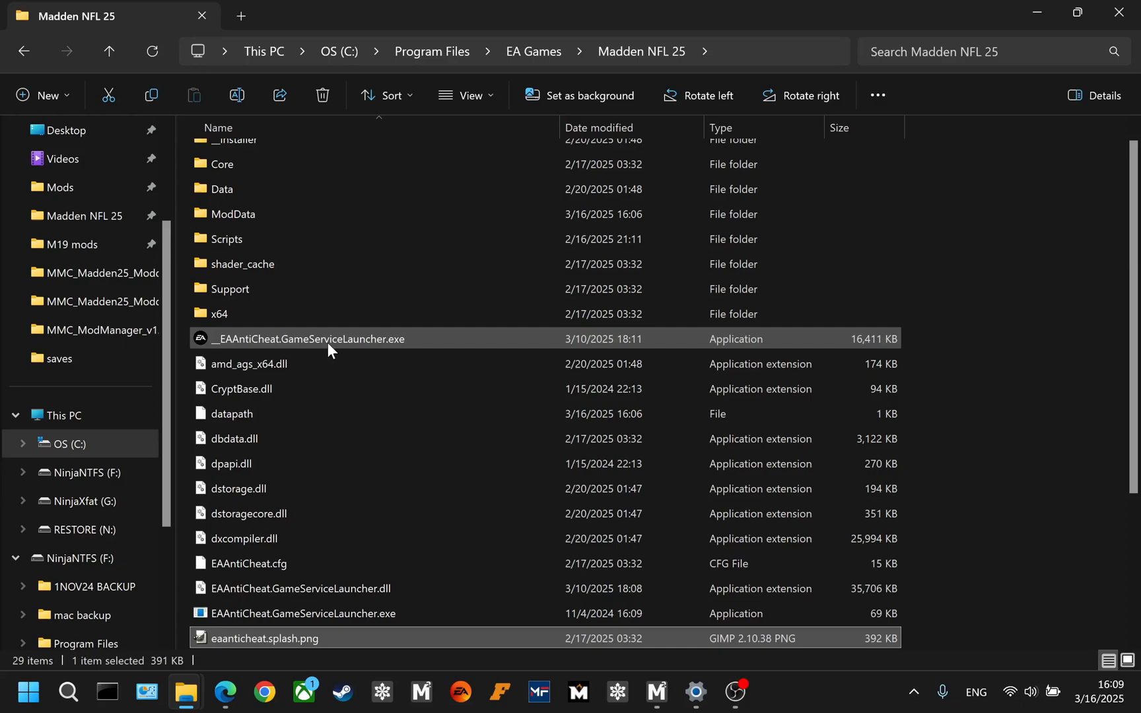
mouse_move(304, 488)
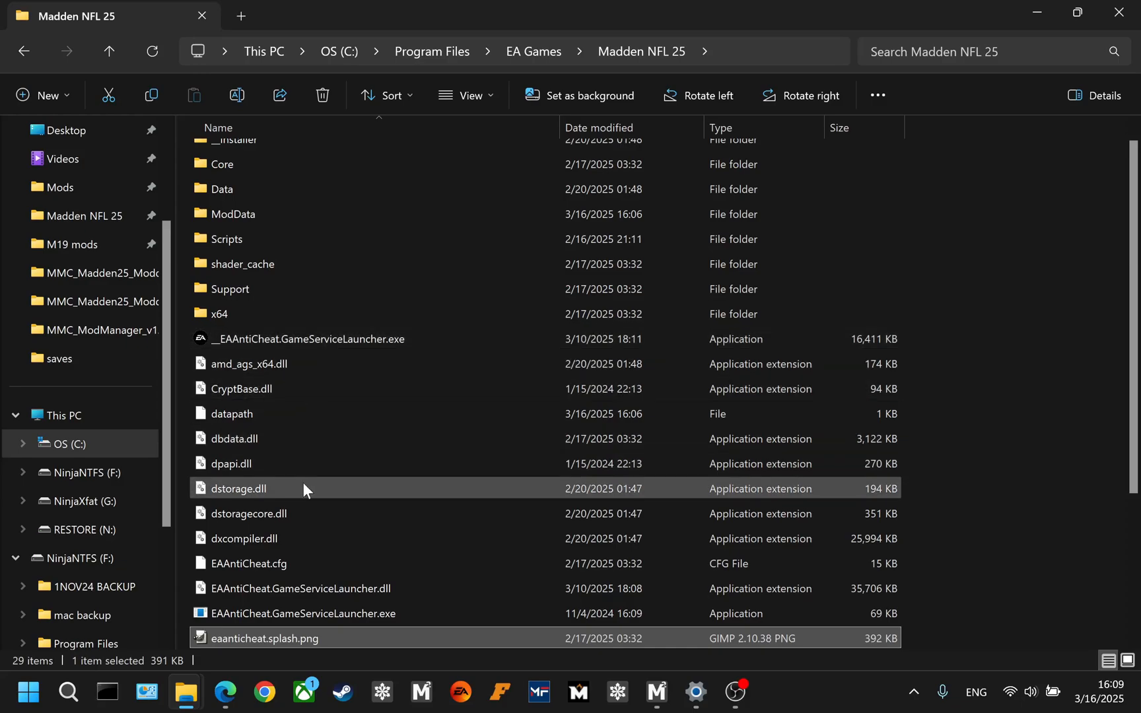
Scroll the Madden NFL 25 folder to reveal both EAAntiCheat launcher executables.
scroll("down", 3)
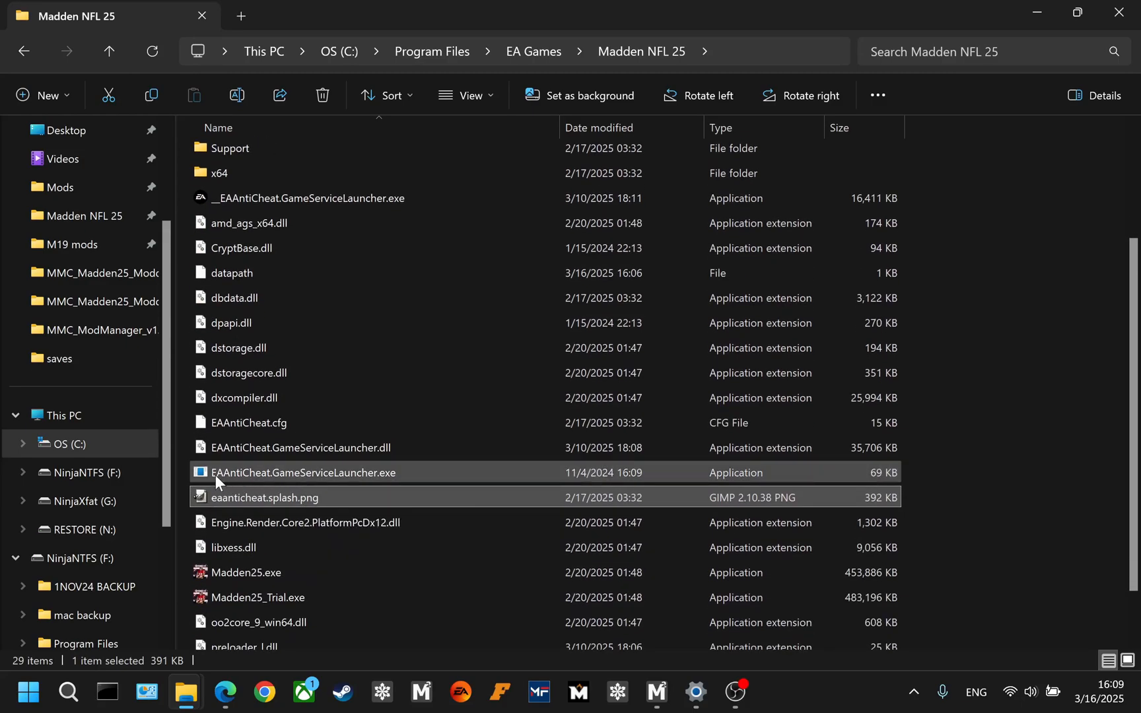
mouse_move(207, 478)
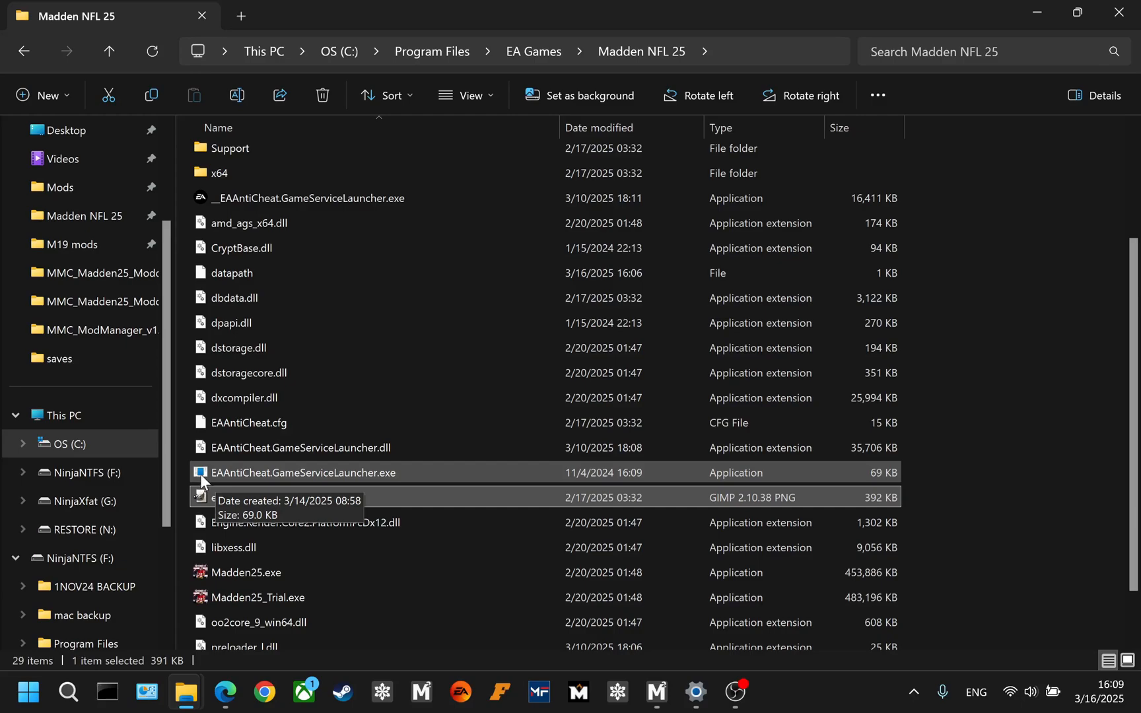
mouse_move(891, 489)
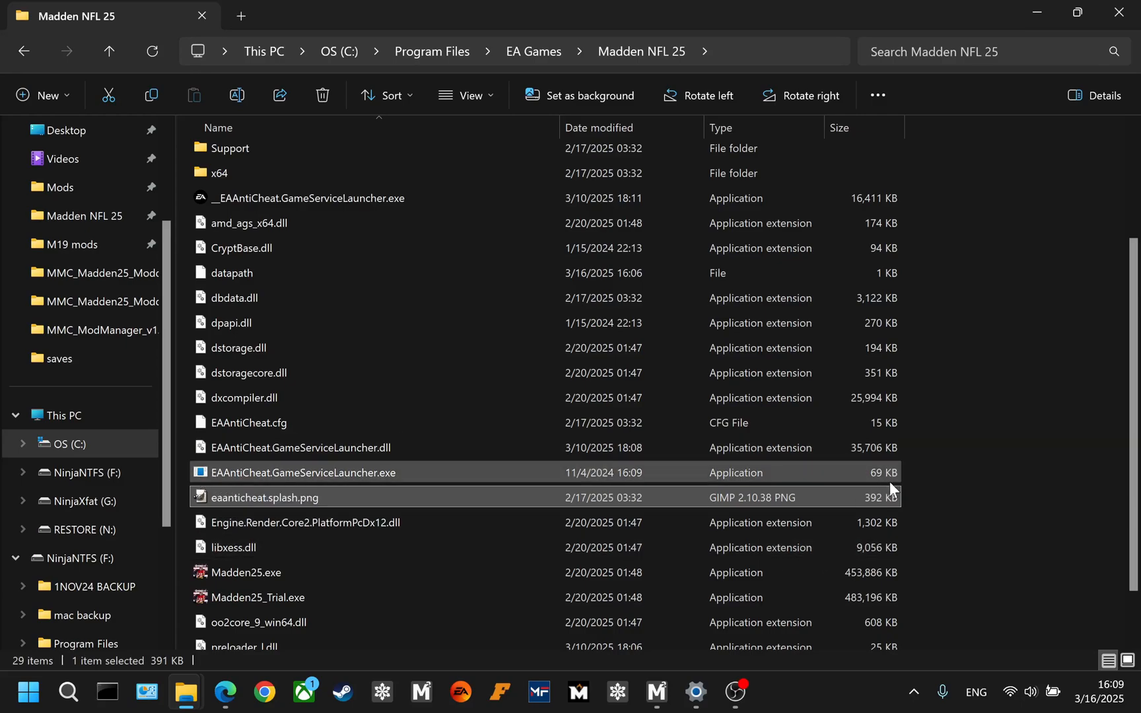
mouse_move(593, 472)
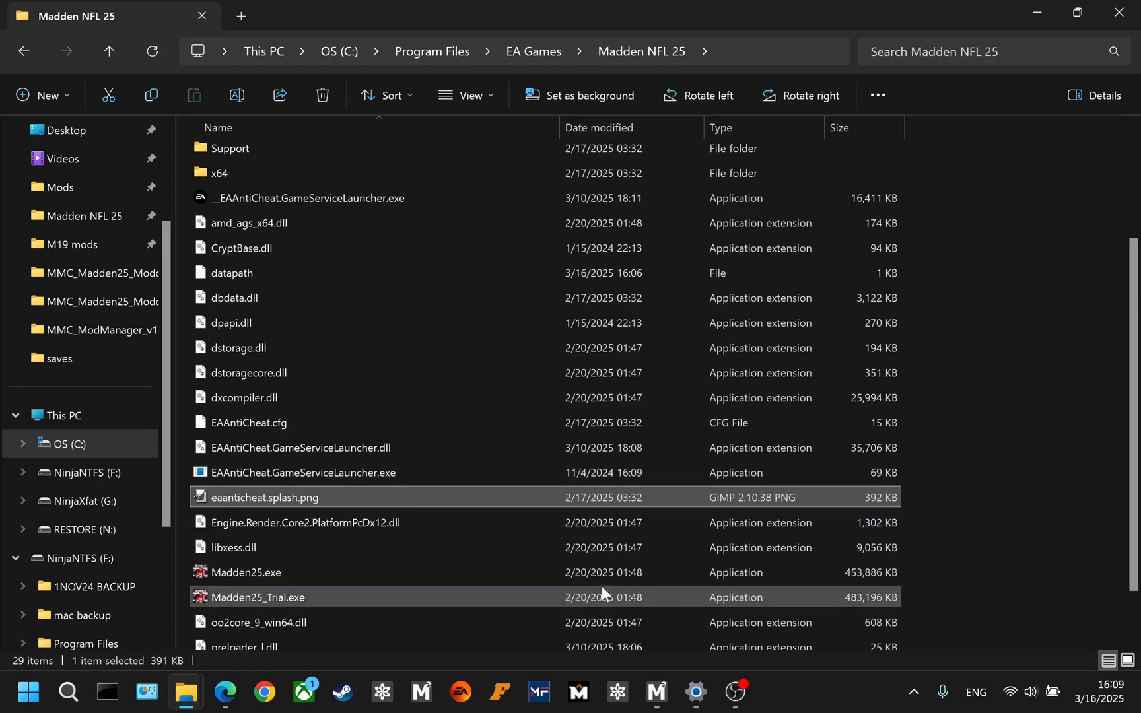
mouse_move(597, 610)
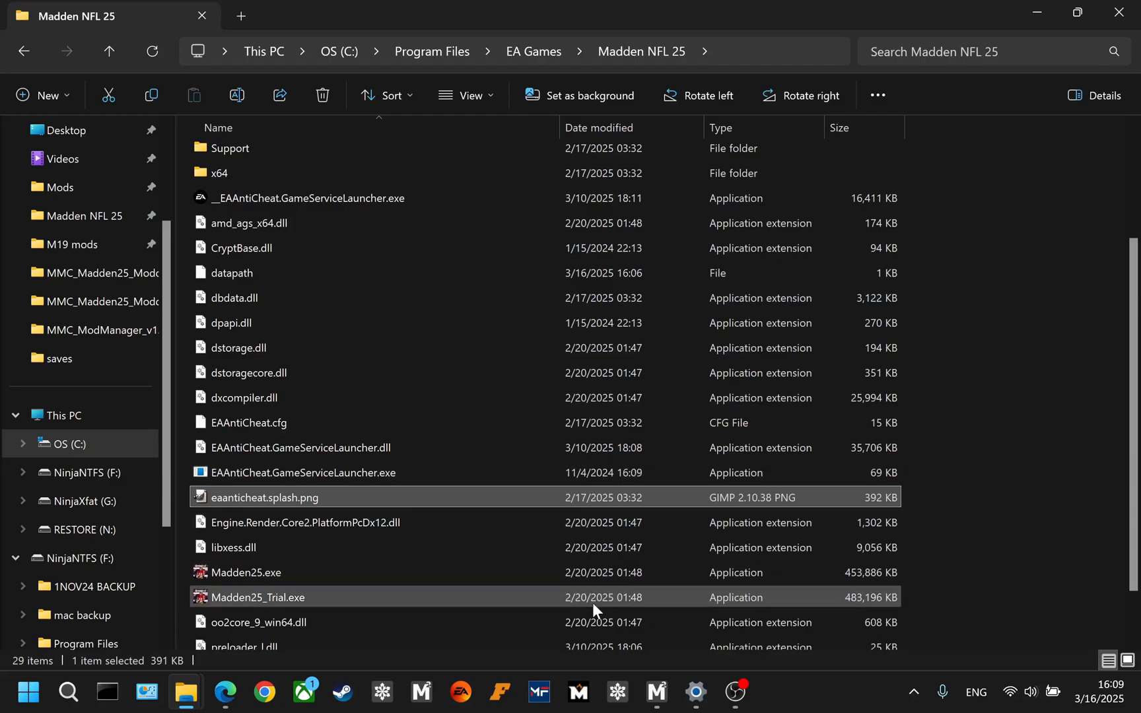
mouse_move(302, 472)
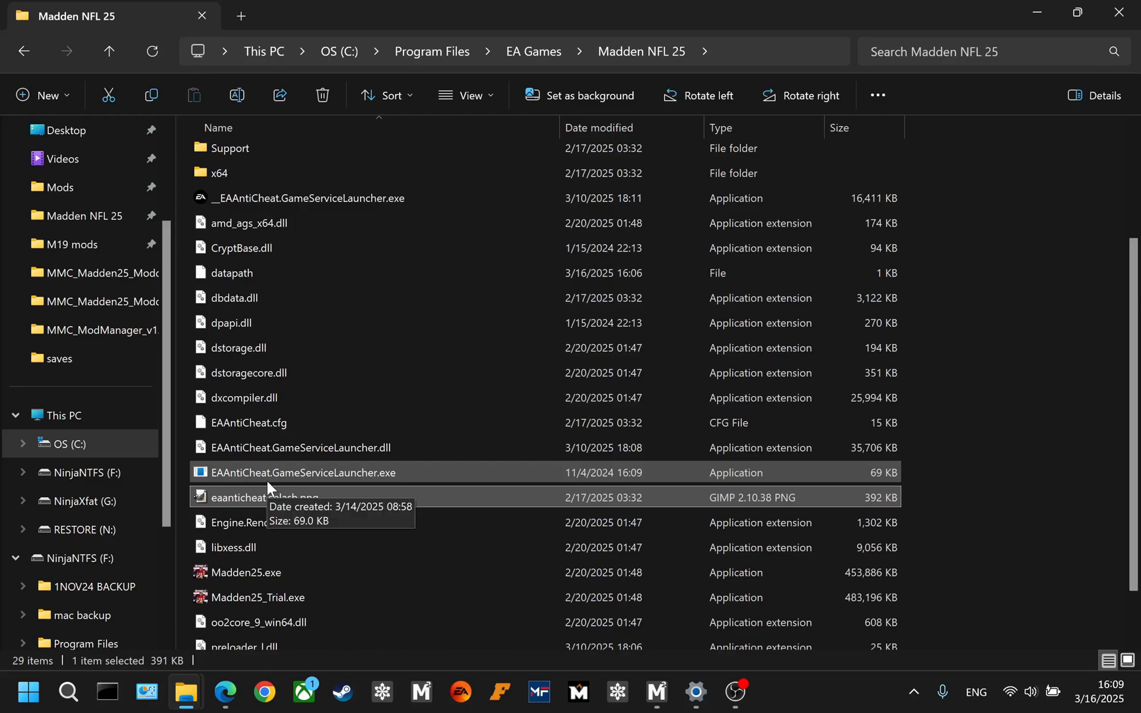
mouse_move(234, 478)
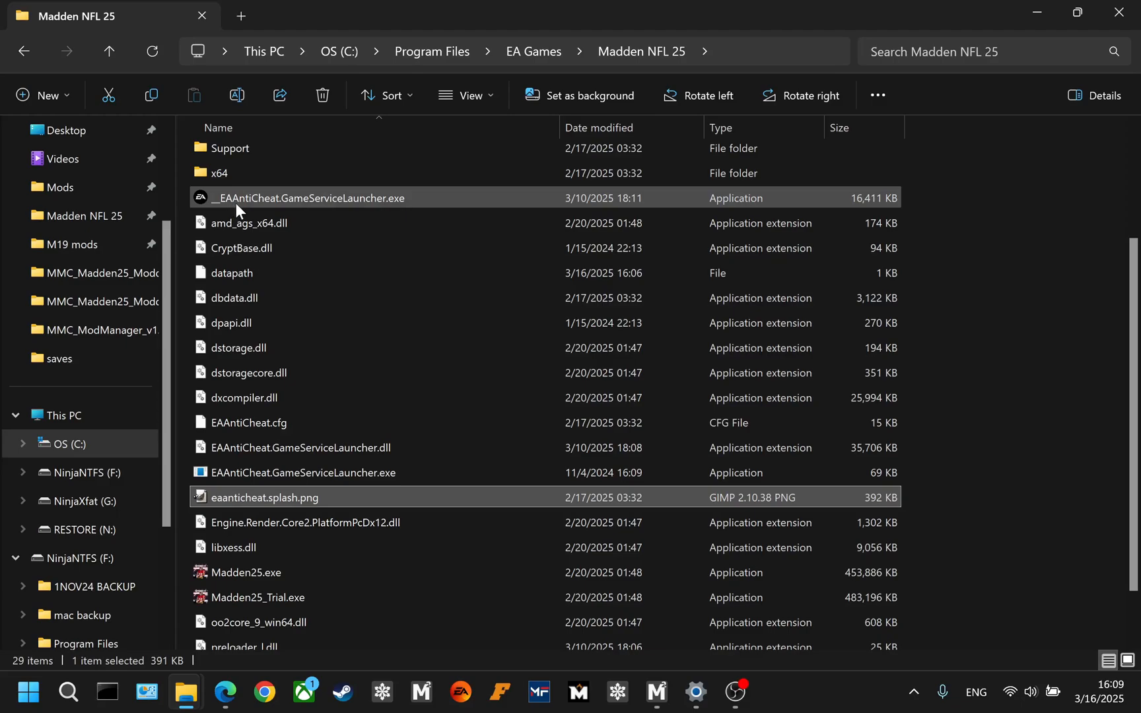
mouse_move(240, 207)
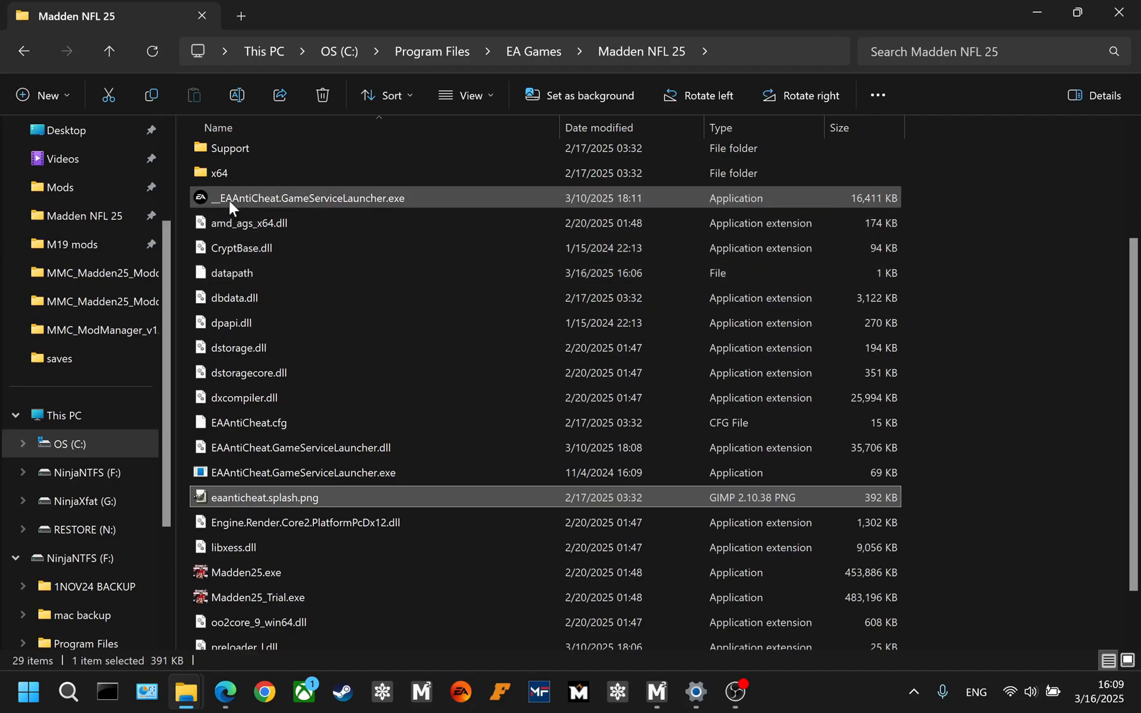
Rename the fake launcher to xxxEAAntiCheat.GameServiceLauncher.exe and drop the original's underscores.
left_click(302, 472)
type("xxx")
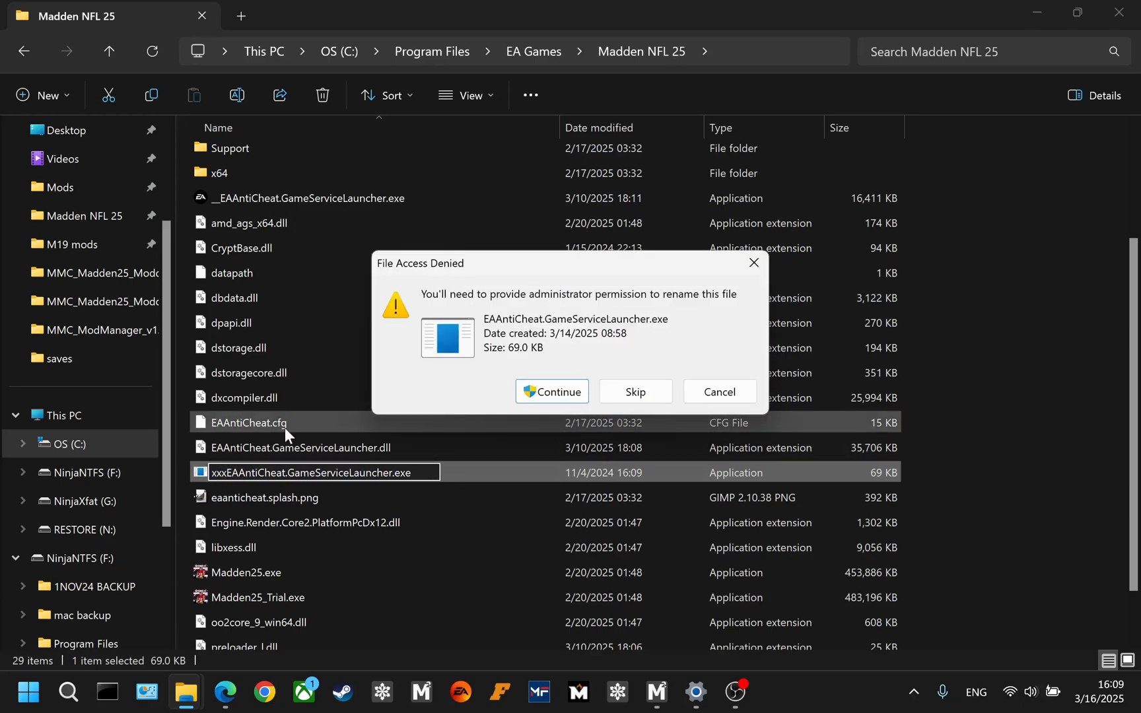
left_click(634, 392)
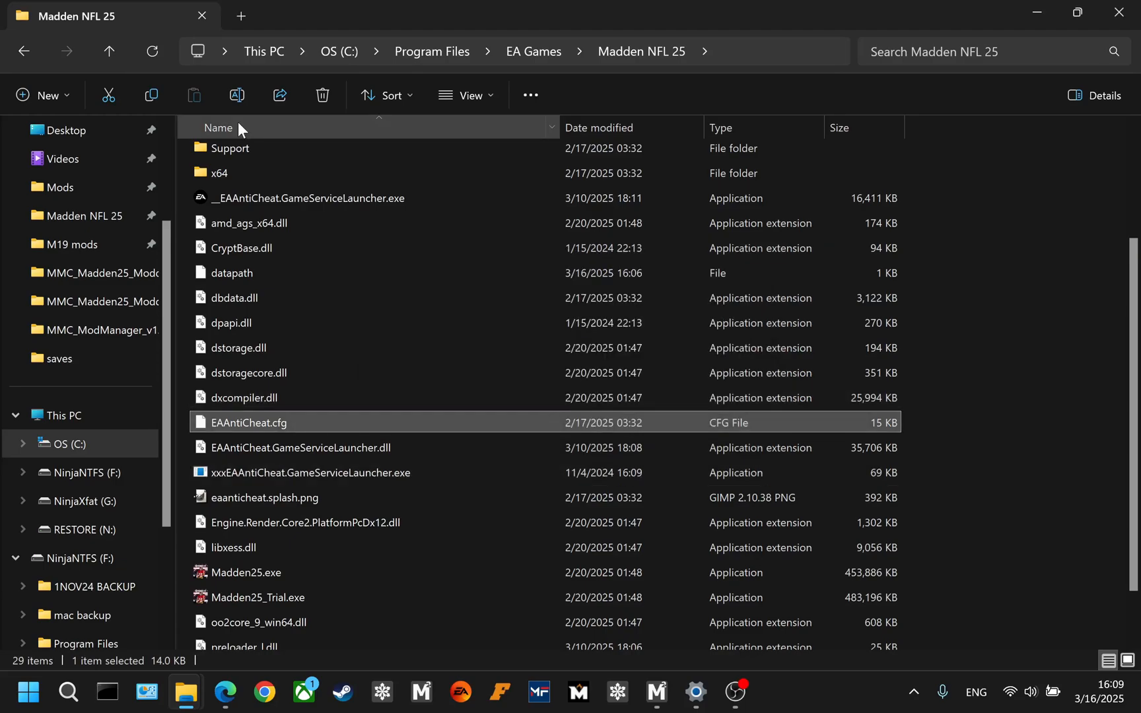
left_click(308, 198)
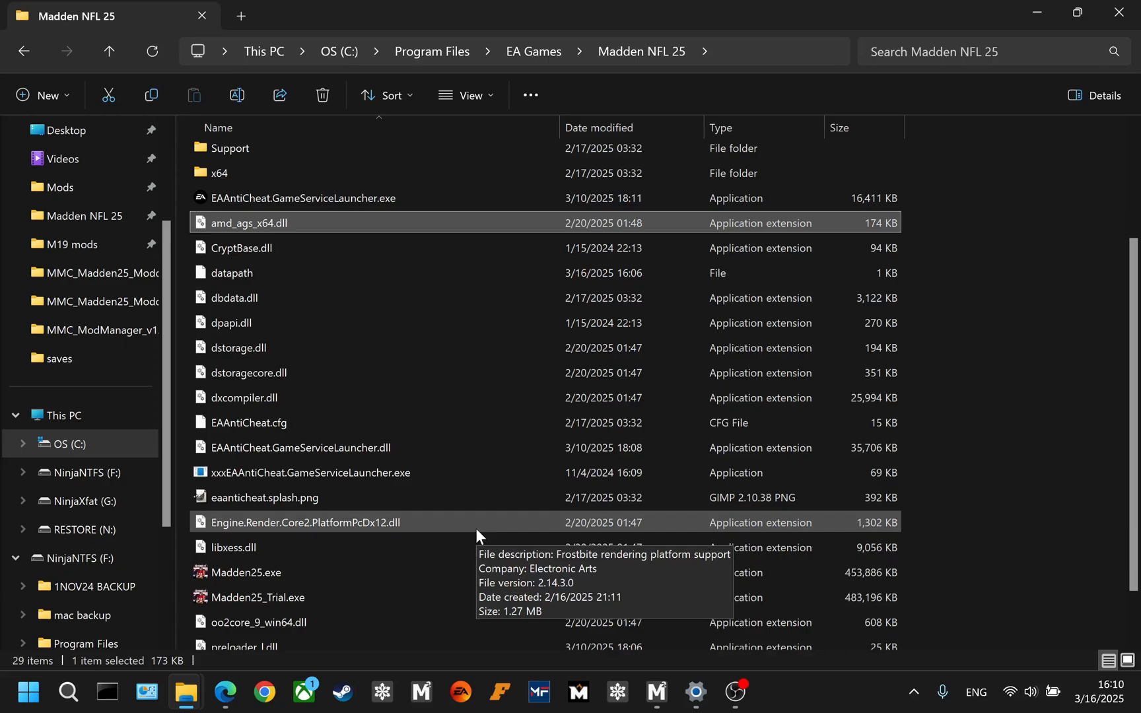
mouse_move(343, 482)
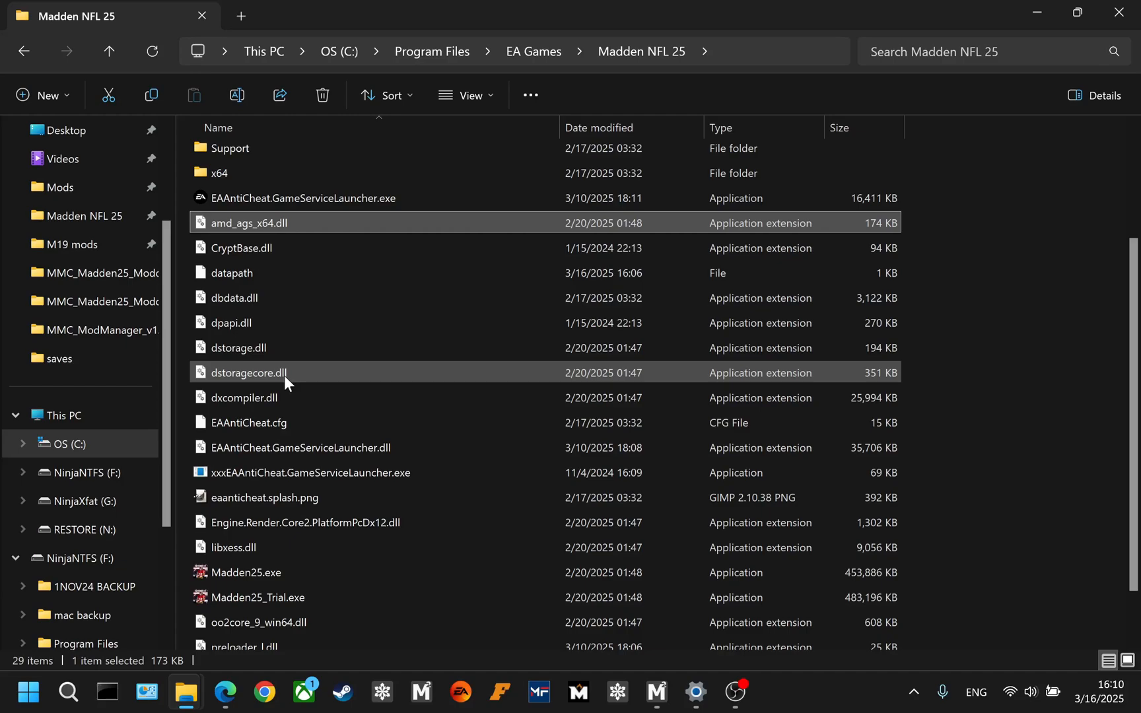
mouse_move(505, 462)
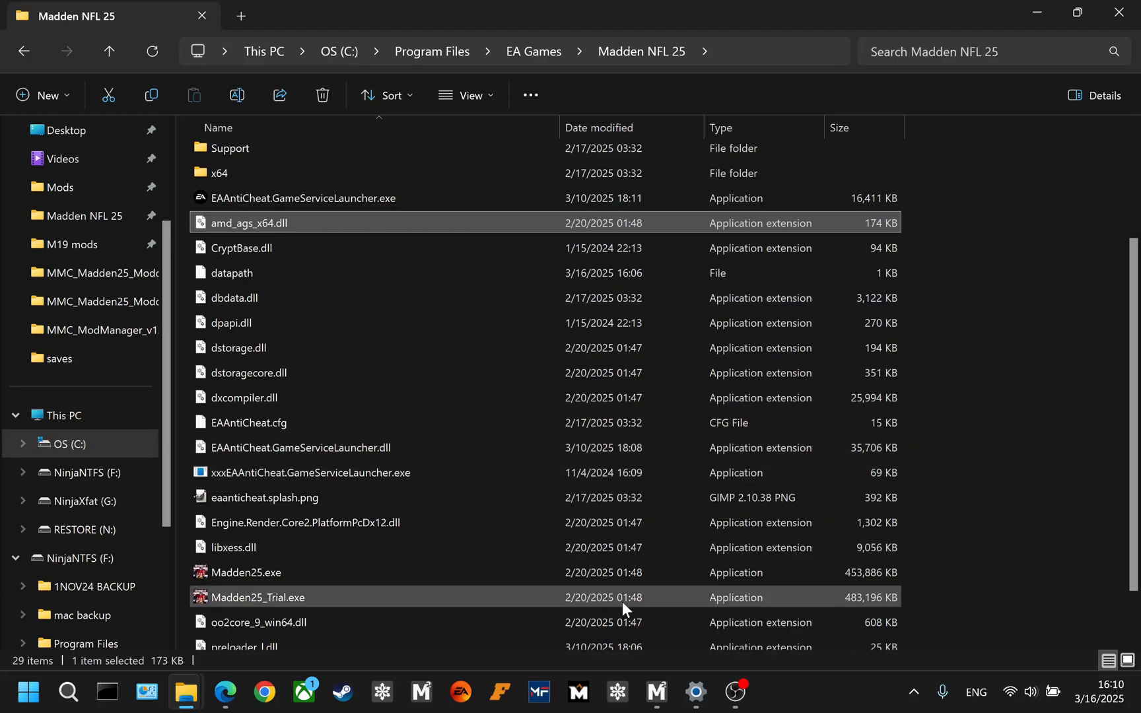
left_click(654, 692)
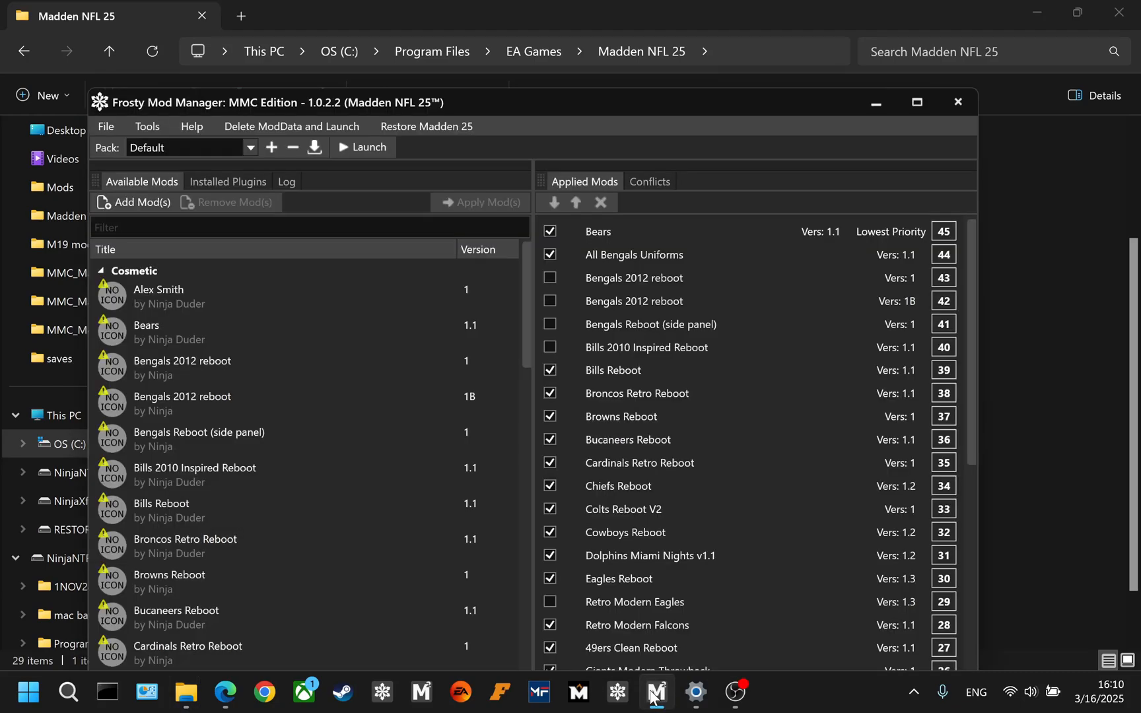
mouse_move(426, 126)
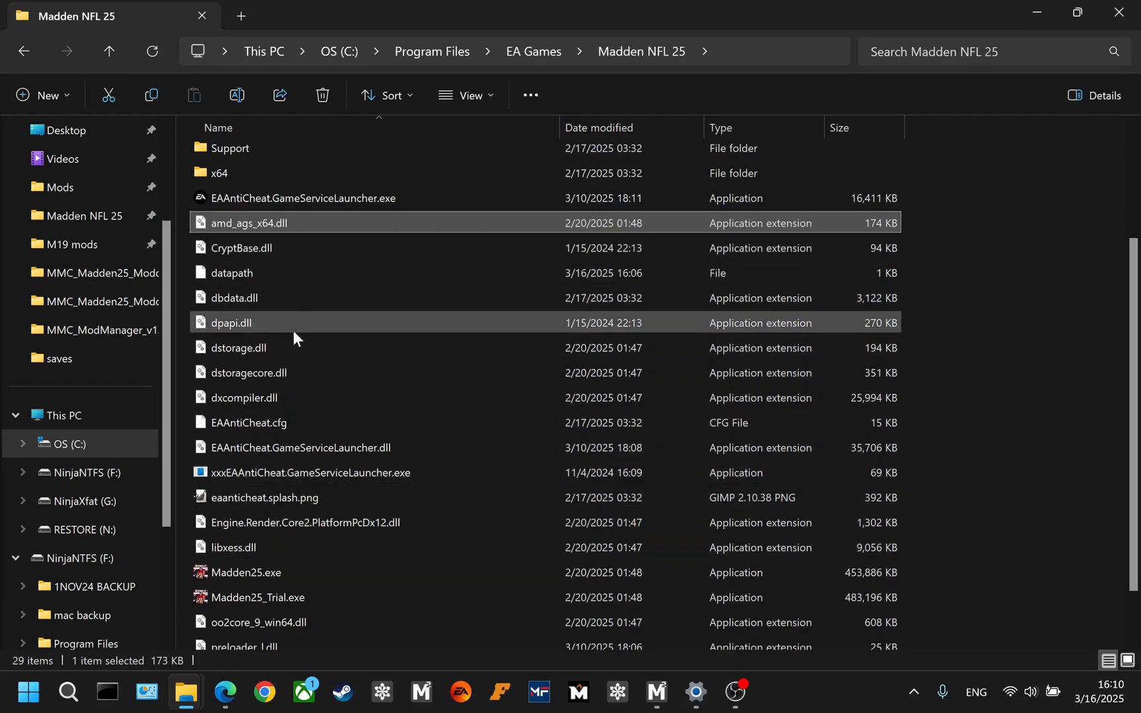
mouse_move(295, 258)
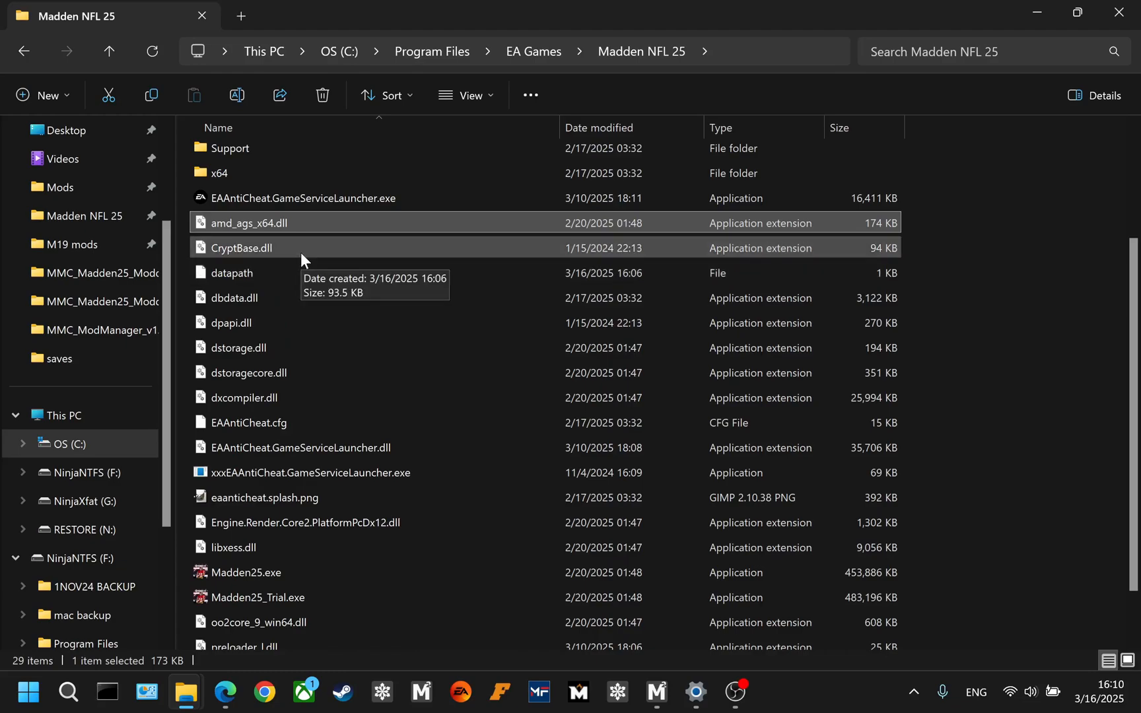
Select CryptBase.dll and dpapi.dll together, then return to Frosty Mod Manager.
left_click(241, 247)
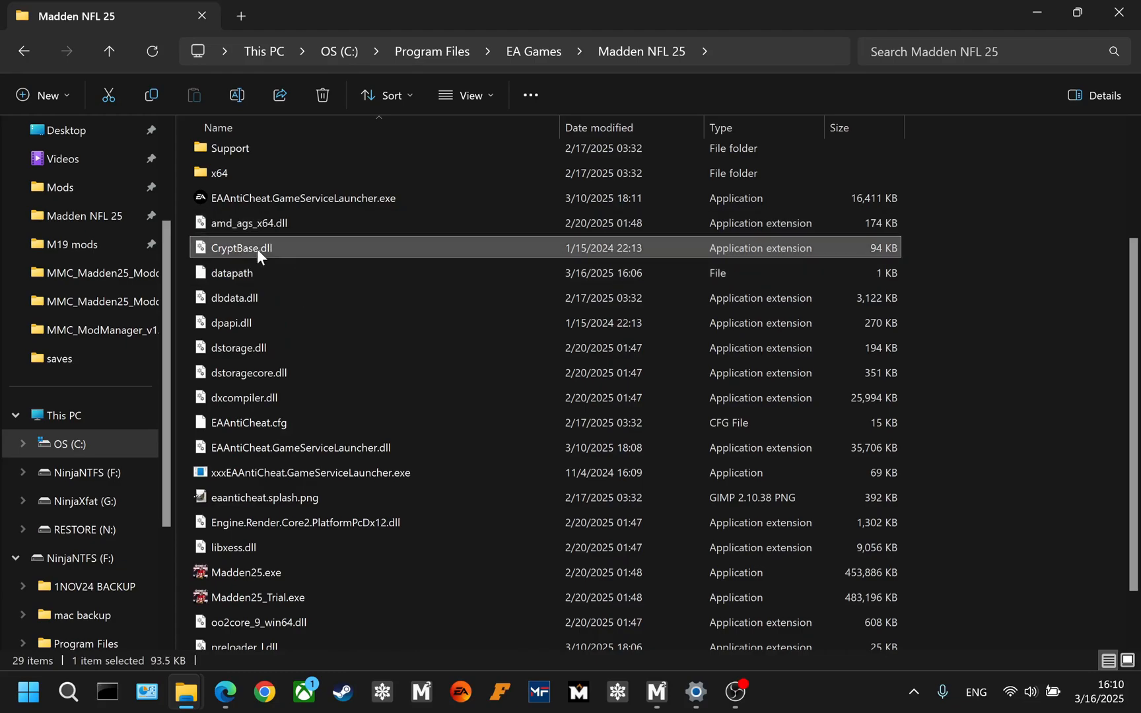
mouse_move(261, 258)
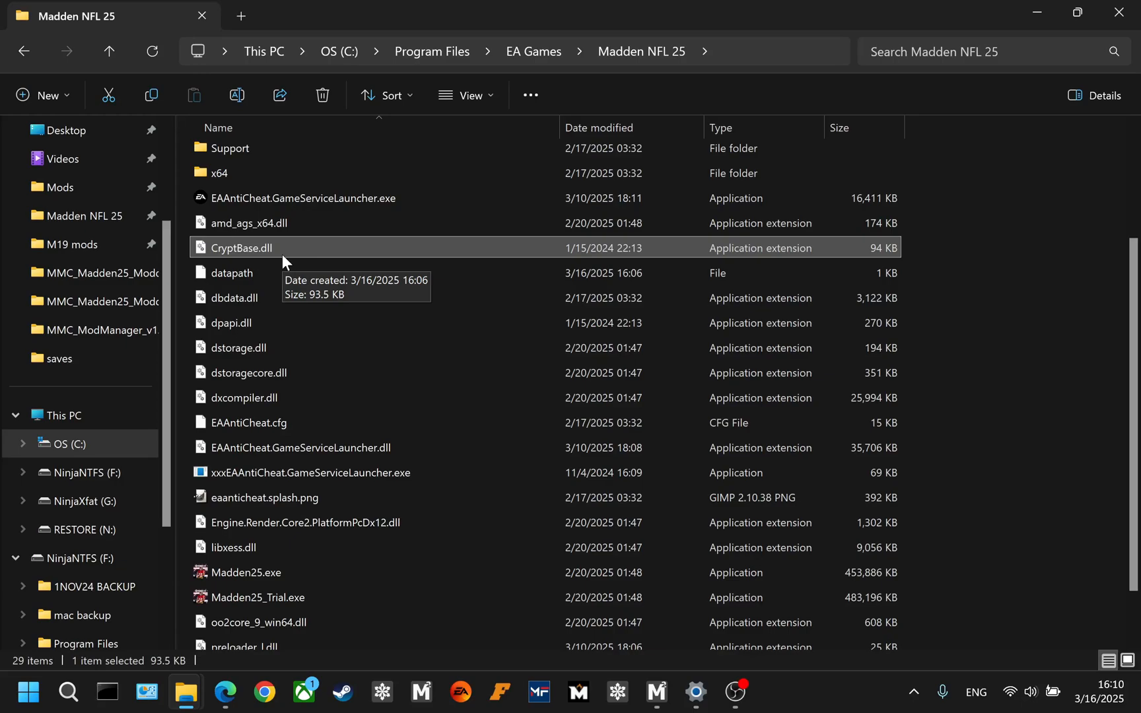
left_click(230, 322)
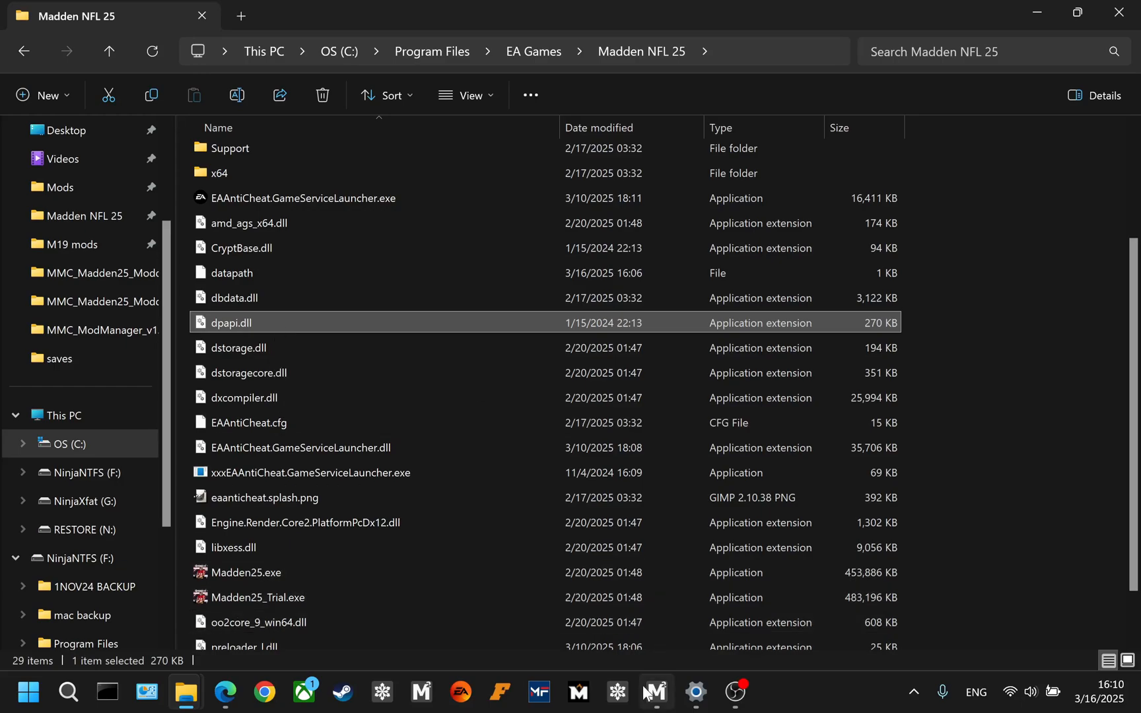
left_click(651, 691)
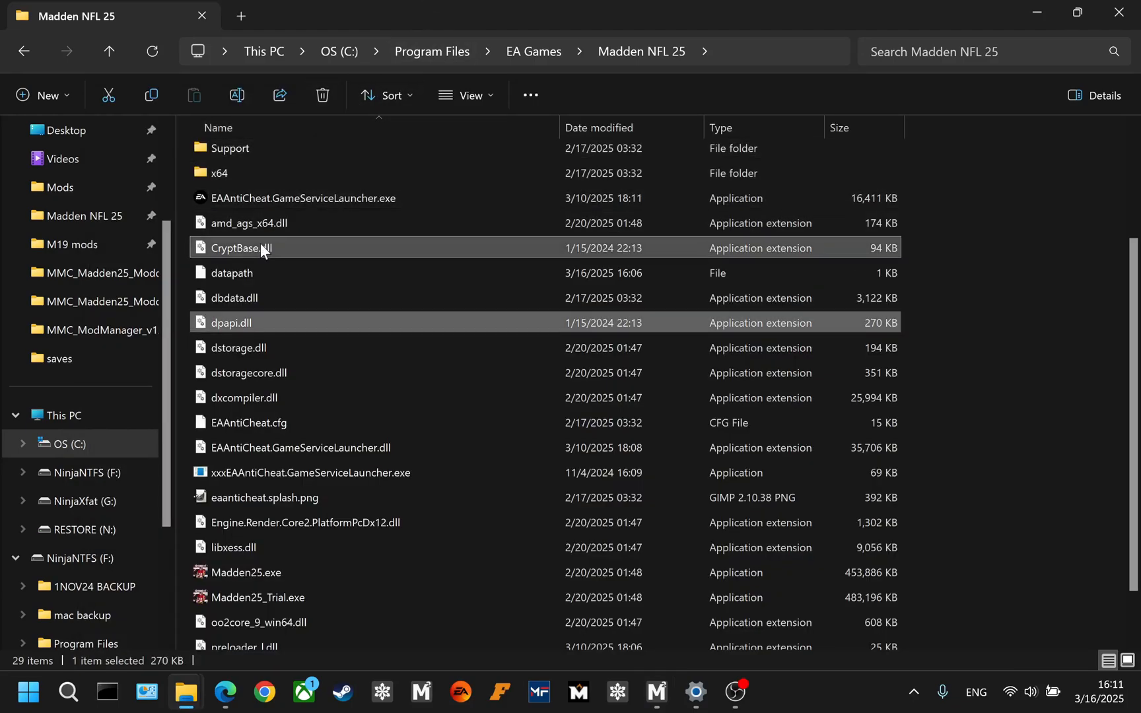
left_click(241, 248)
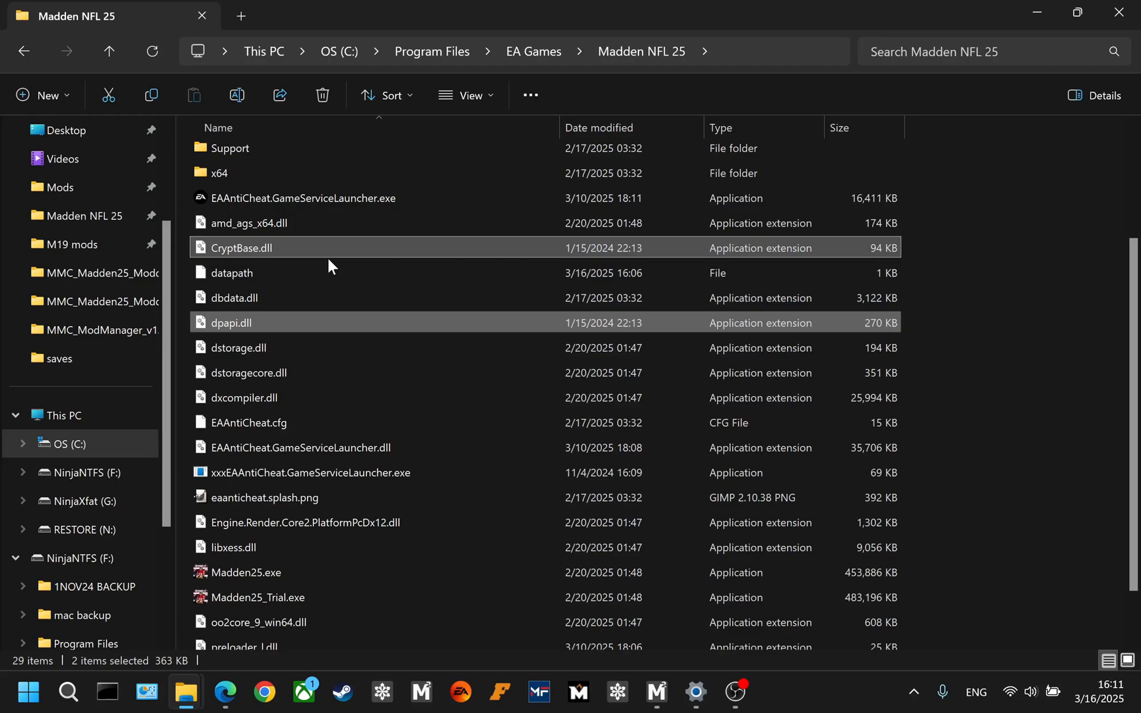
mouse_move(647, 632)
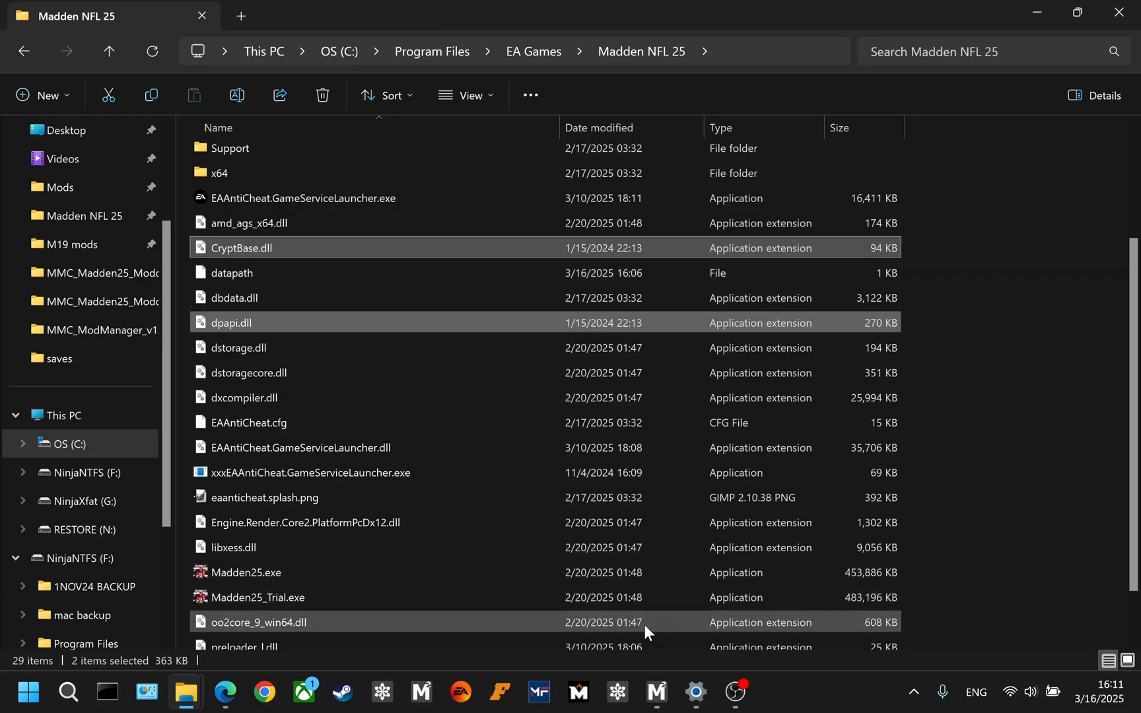
left_click(655, 691)
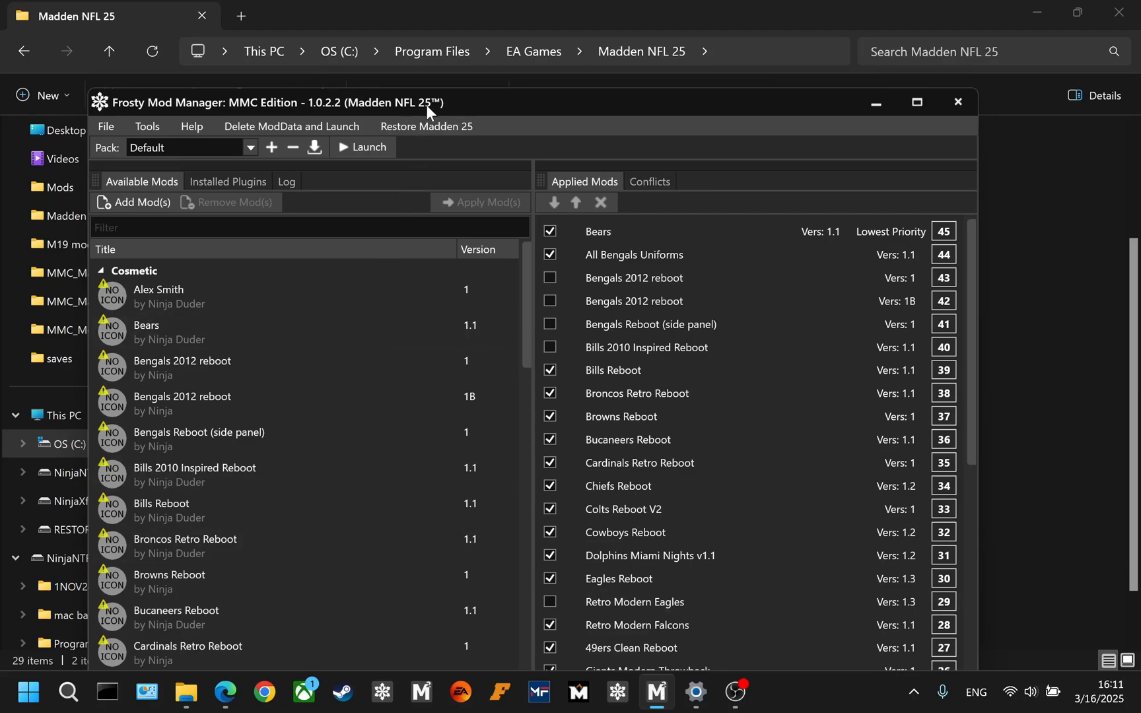
Run Restore Madden 25 and dismiss the 'restored to Base Game' message.
left_click(427, 126)
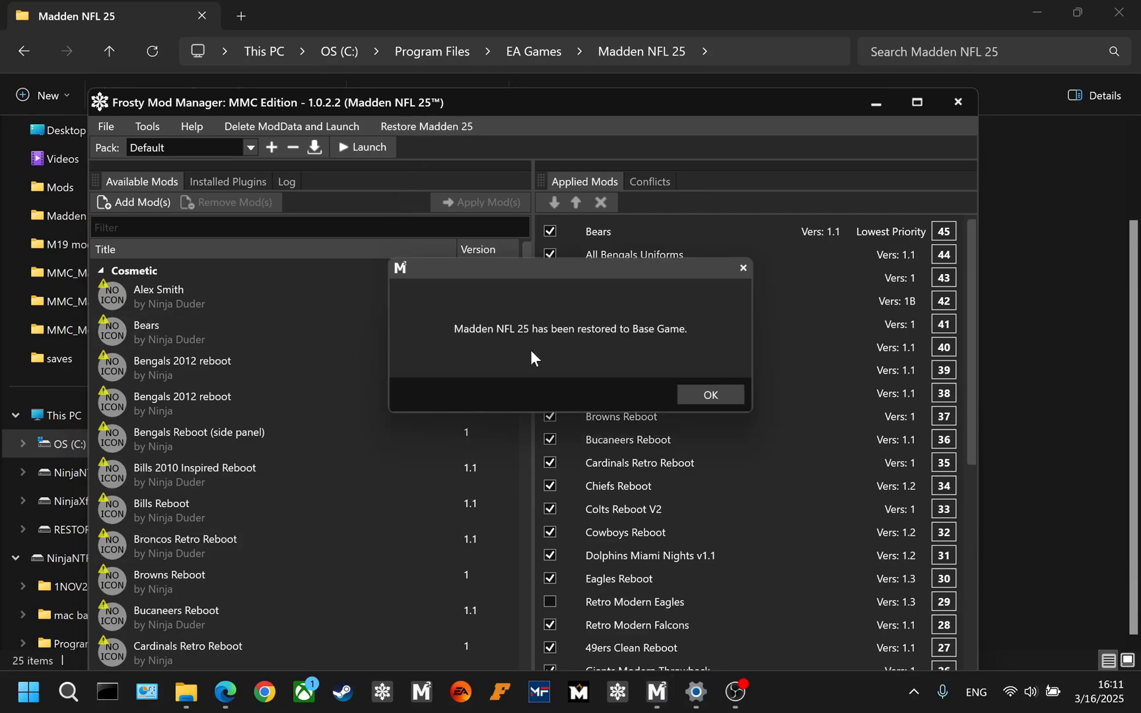
mouse_move(527, 363)
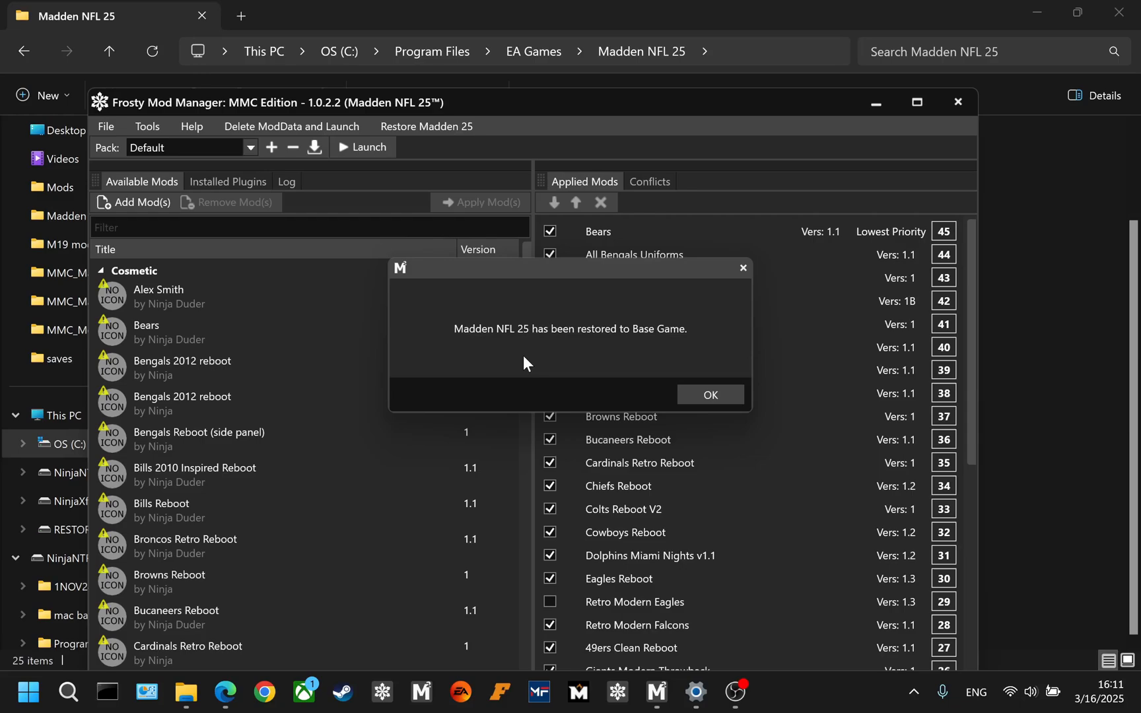
left_click(709, 395)
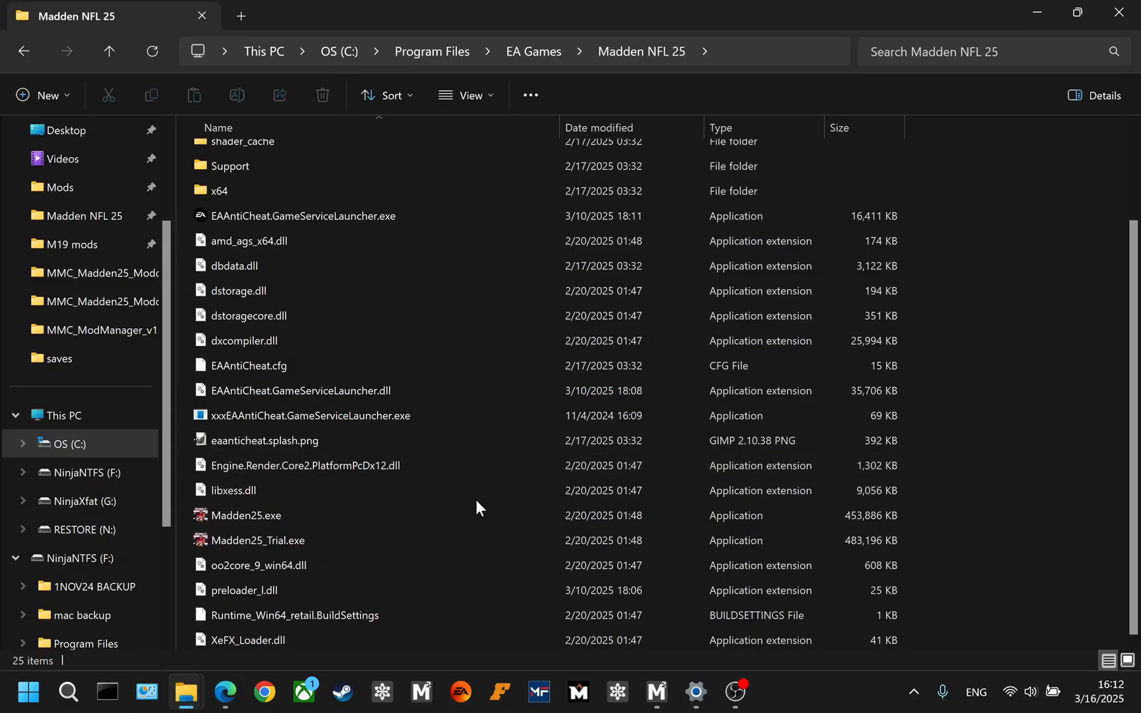
left_click(308, 415)
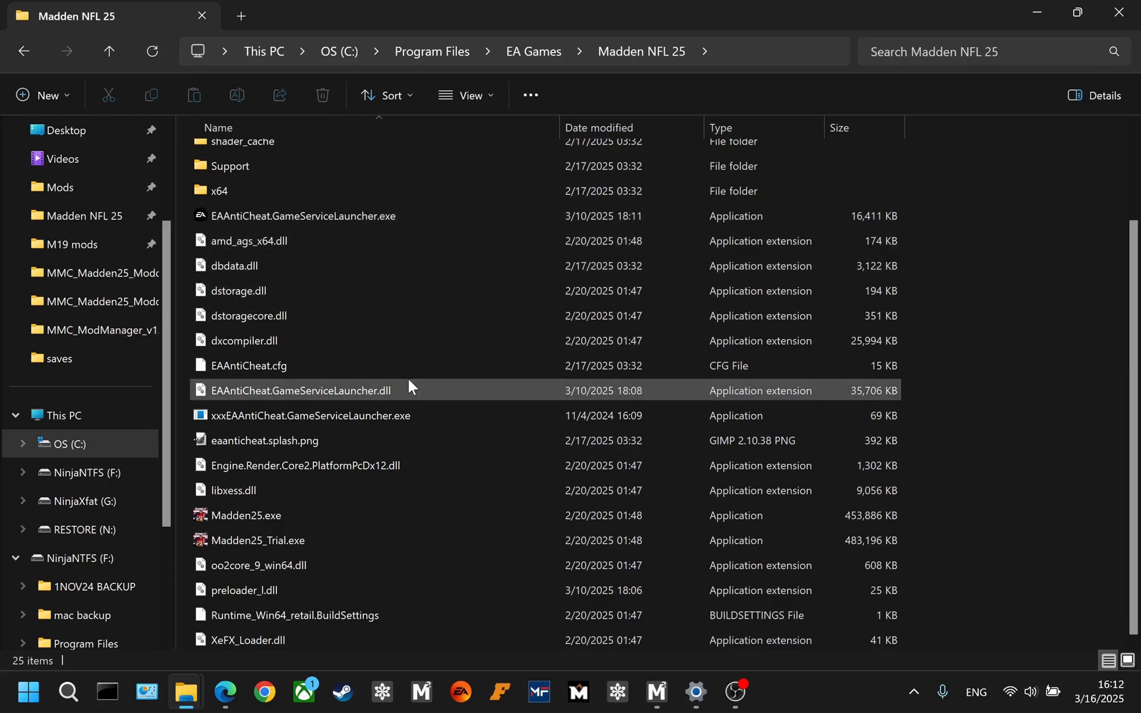
mouse_move(733, 691)
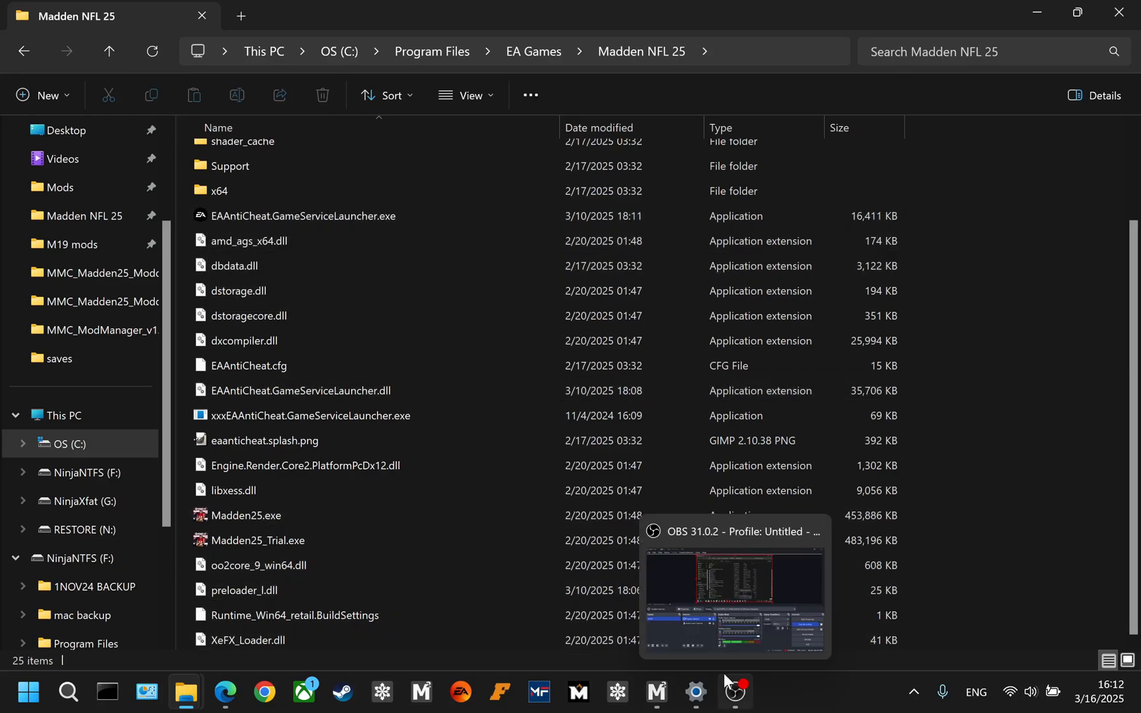